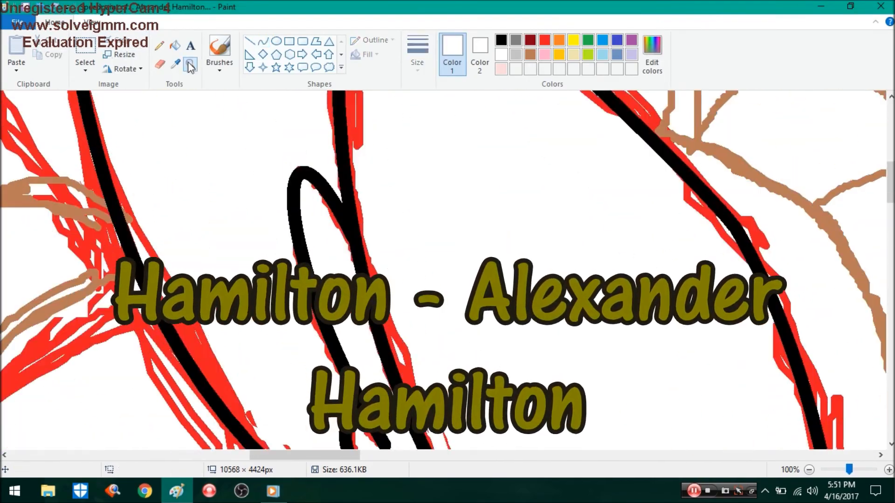
Trace thick black curves over the red sketch along the pony's neck, jaw and shoulder.
{"action": "left_click", "coordinate": [808, 470]}
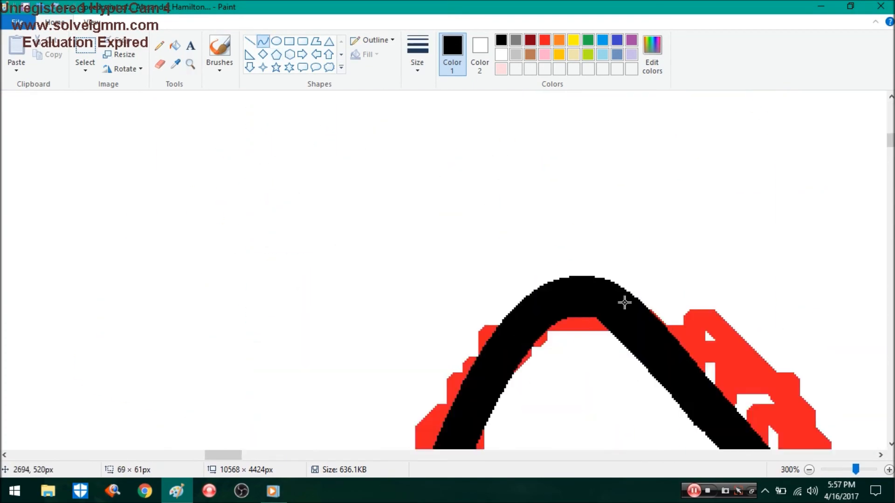
{"action": "left_click", "coordinate": [809, 470]}
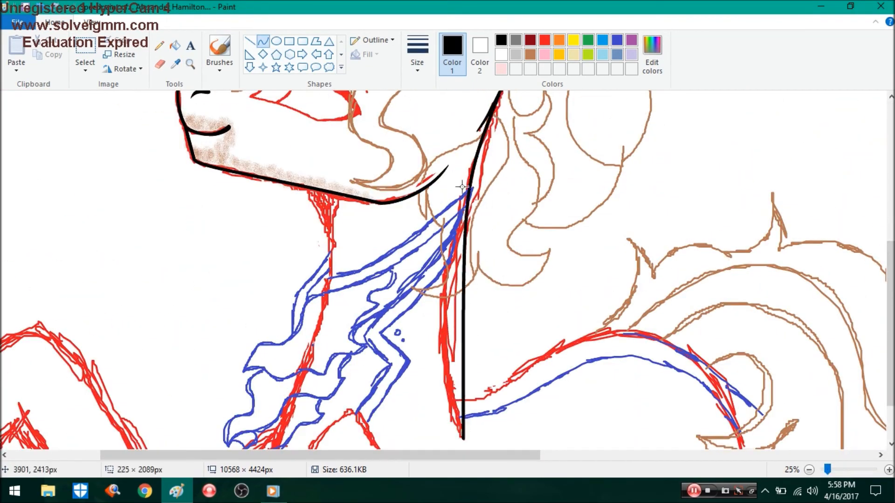
{"action": "left_click", "coordinate": [808, 470]}
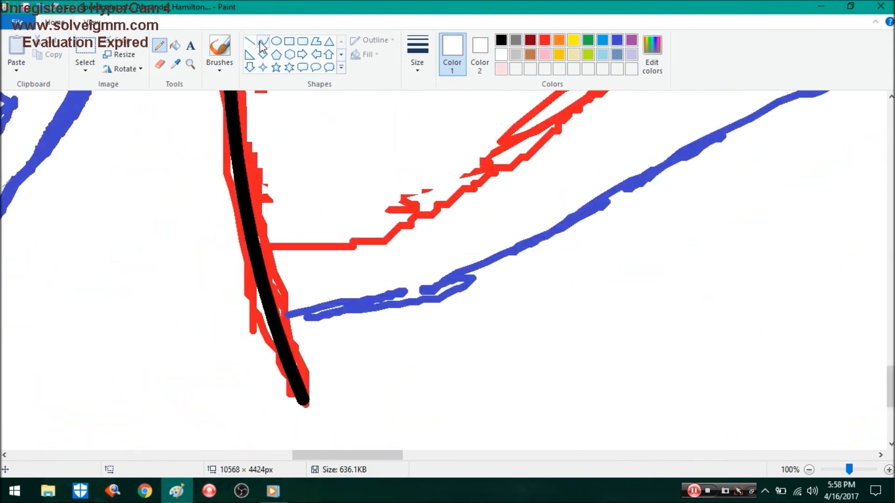
{"action": "left_click", "coordinate": [827, 469]}
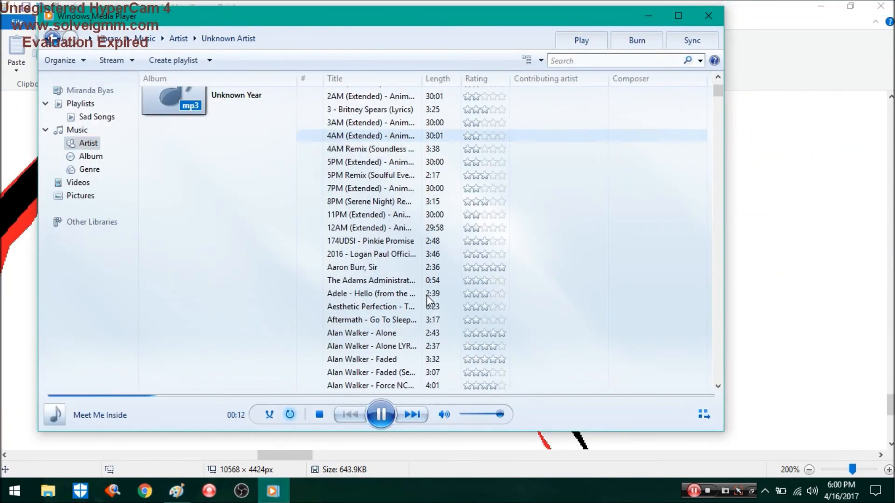
{"action": "left_click", "coordinate": [176, 491]}
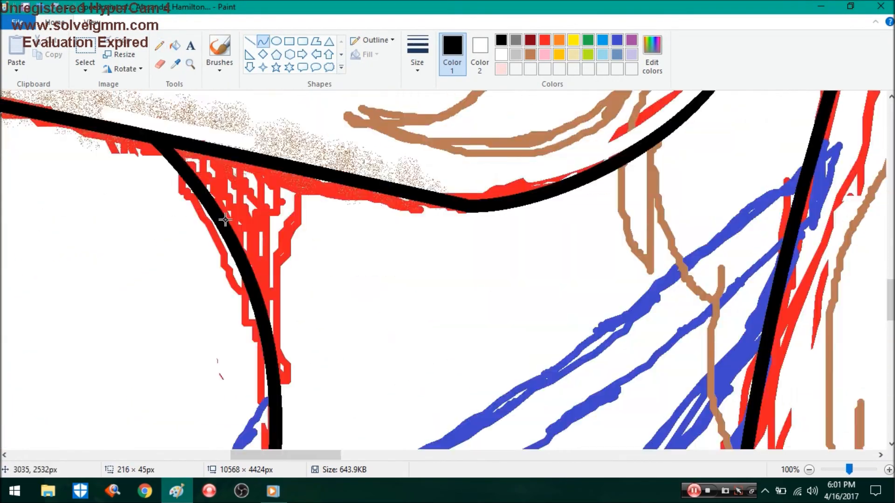
Ink the pony's face in black up to the eye, then search the music library for 'Young'.
{"action": "left_click", "coordinate": [809, 470]}
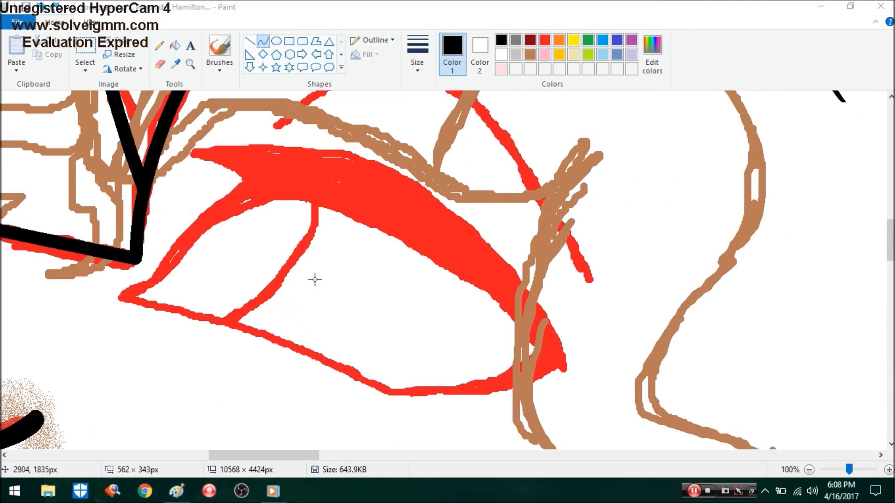
{"action": "left_click", "coordinate": [809, 470]}
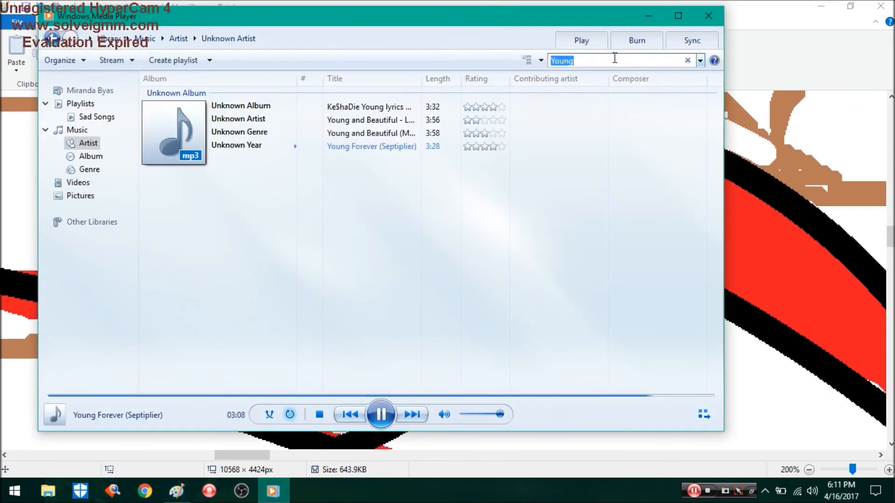
Play a different track from the Artist view of the Windows Media Player library.
{"action": "left_click", "coordinate": [177, 490]}
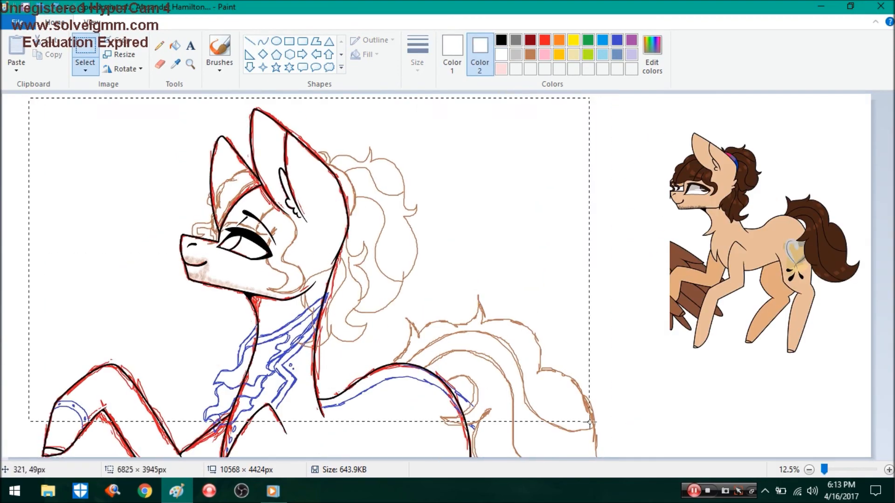
{"action": "left_click", "coordinate": [272, 491]}
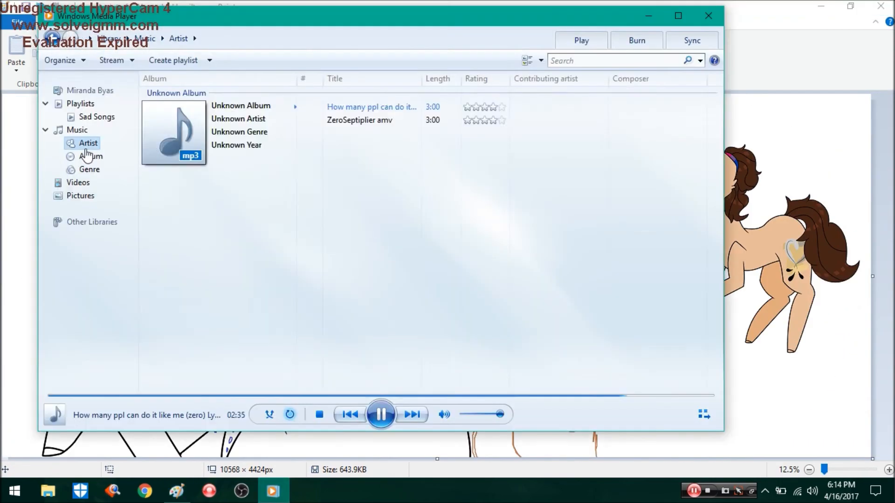
{"action": "left_click", "coordinate": [175, 490]}
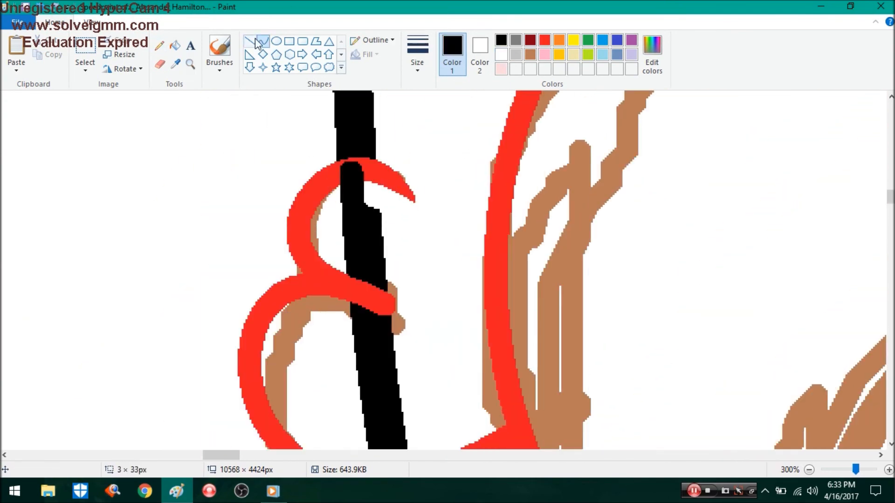
Trace the brown curly mane sketch with smooth red curves and pencil lines.
{"action": "left_click", "coordinate": [160, 46]}
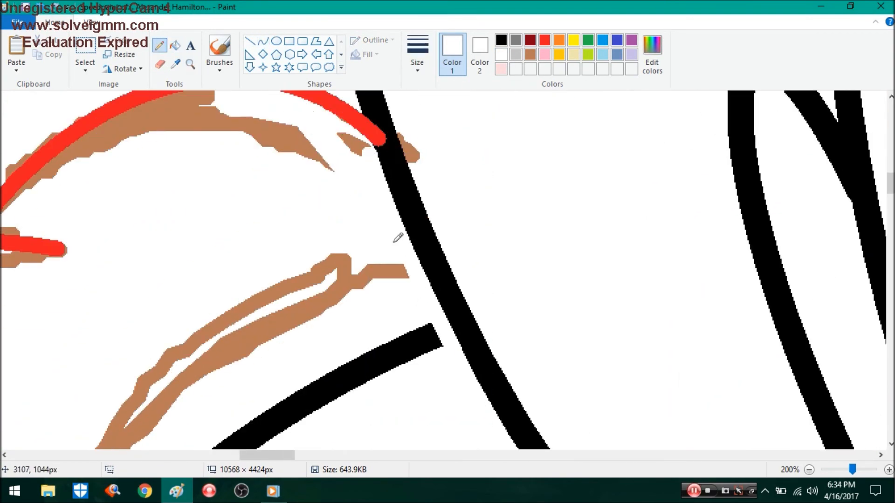
{"action": "left_click", "coordinate": [808, 469]}
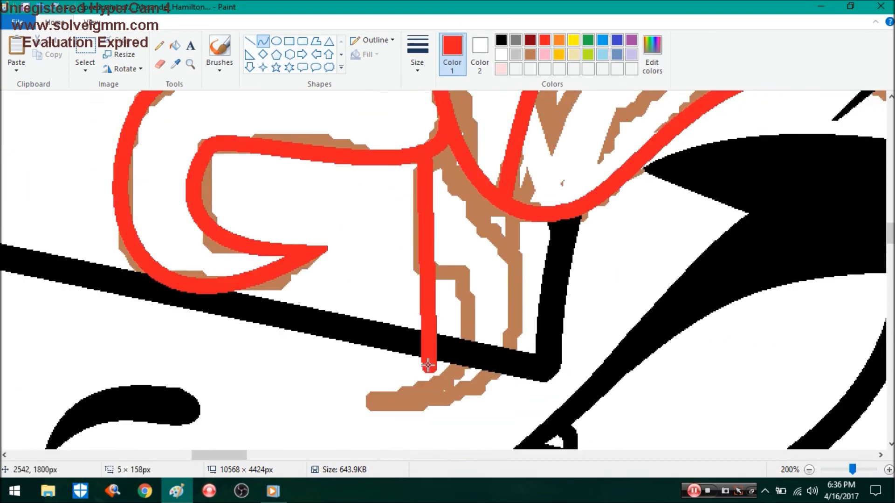
{"action": "left_click", "coordinate": [877, 469]}
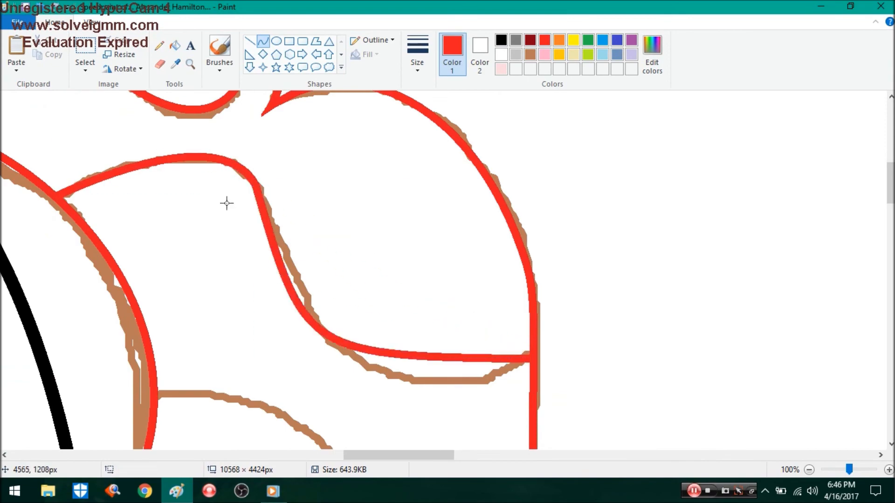
Finish the lineart and fill the coat tan, hair dark brown, jacket navy and cravat white.
{"action": "left_click", "coordinate": [809, 469]}
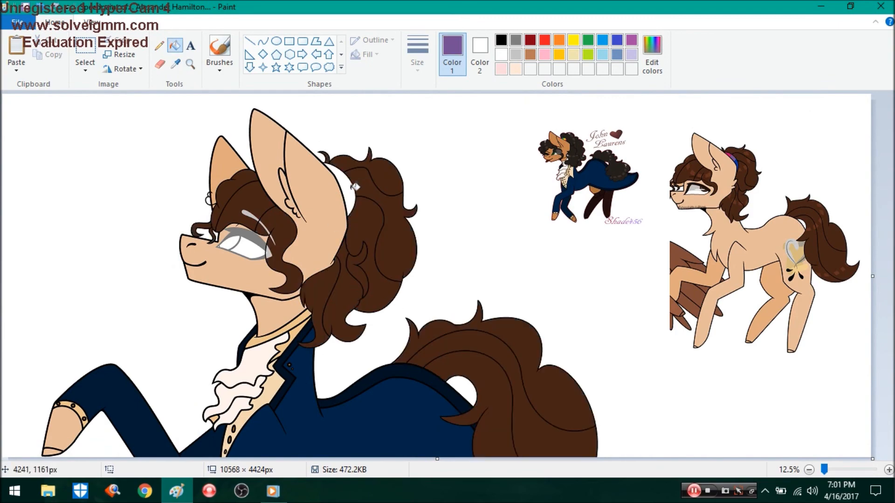
Paint light highlight streaks on the mane and tail, then paste the two-pony reference image.
{"action": "left_click", "coordinate": [651, 54]}
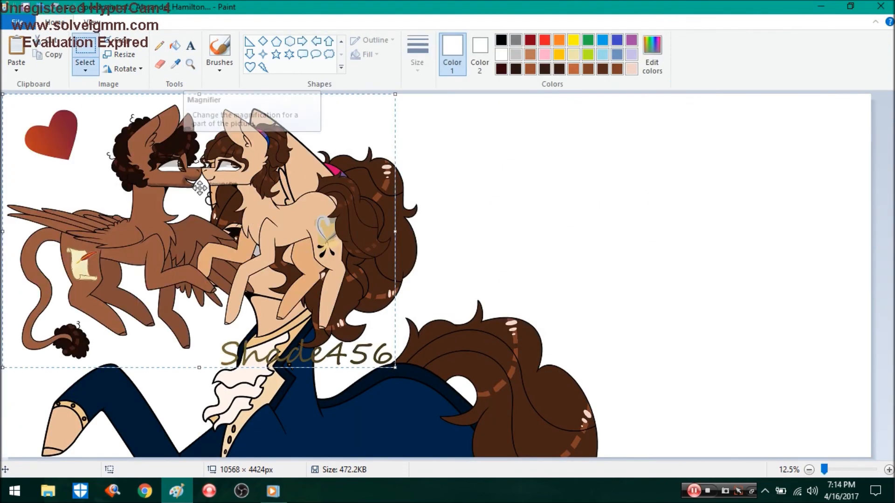
{"action": "left_click", "coordinate": [272, 491]}
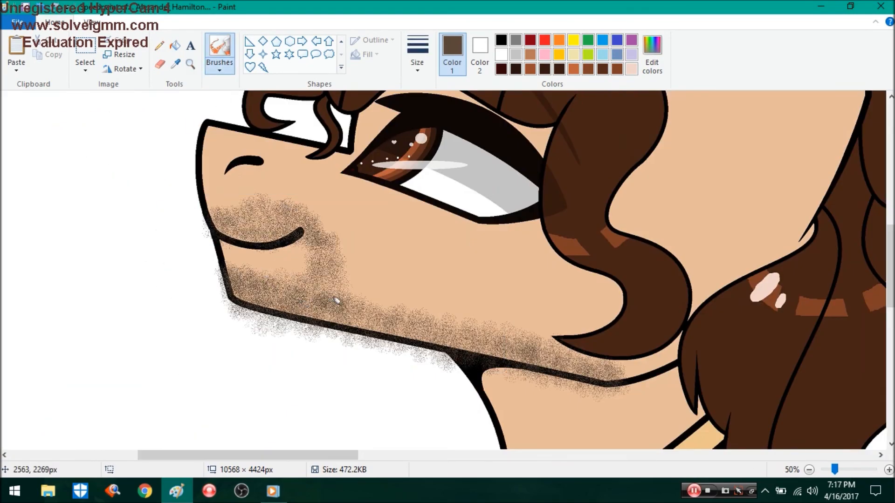
Shade the brown eye, airbrush stubble on the muzzle, and begin opening an image in Paint.NET.
{"action": "left_click", "coordinate": [825, 469]}
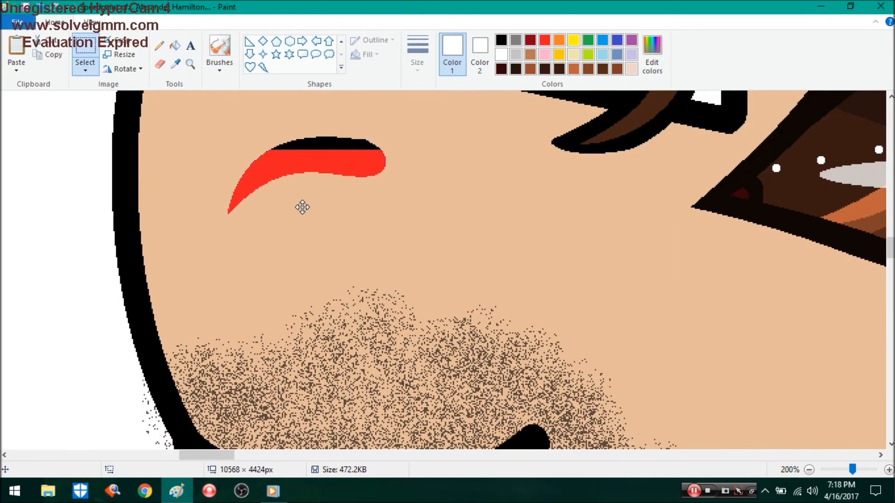
{"action": "left_click", "coordinate": [808, 470]}
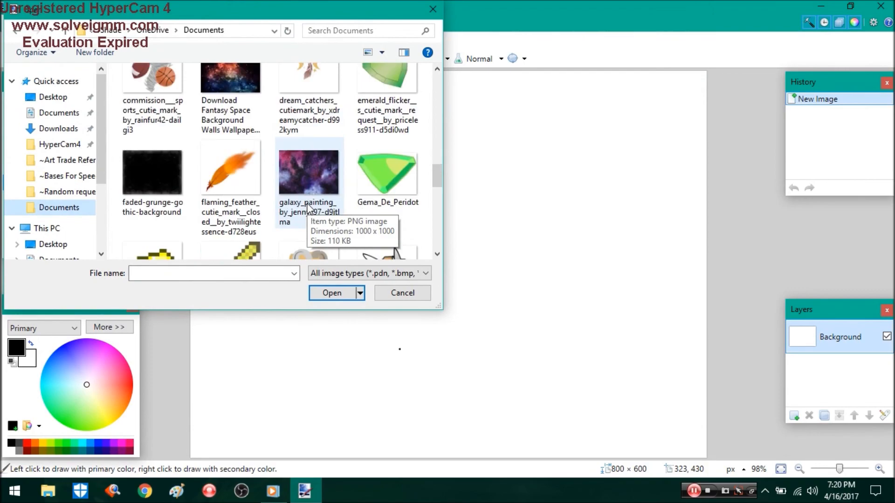
Paste the pony as a new layer over the wheat-field sunset image and merge it down.
{"action": "left_click", "coordinate": [331, 293]}
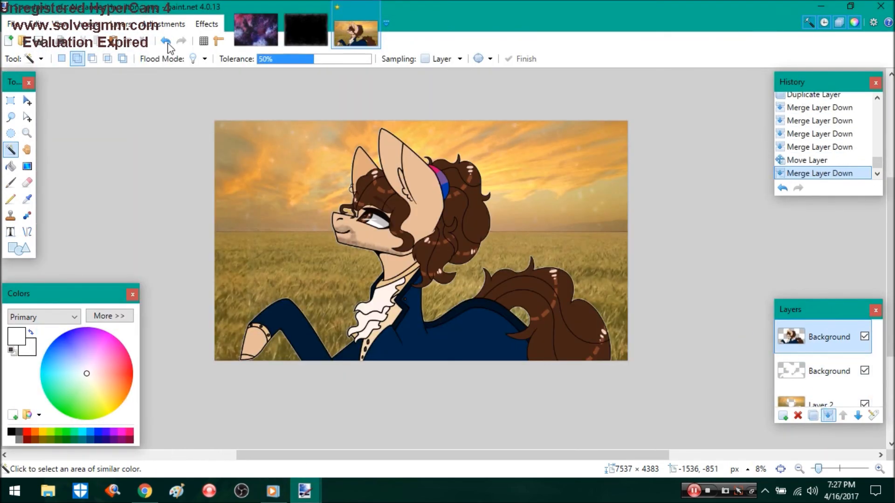
Overlay a faint tower and Hamilton signature at reduced opacity, then merge the layer down.
{"action": "left_click", "coordinate": [277, 205]}
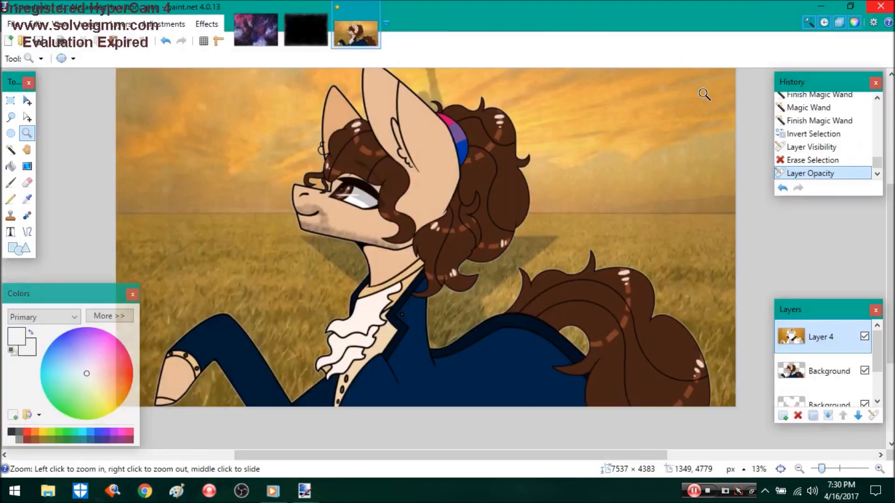
{"action": "left_click", "coordinate": [828, 415]}
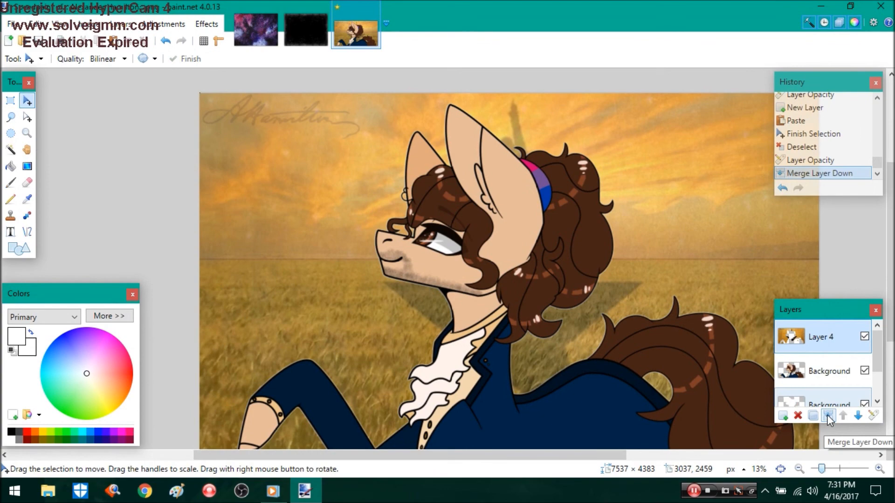